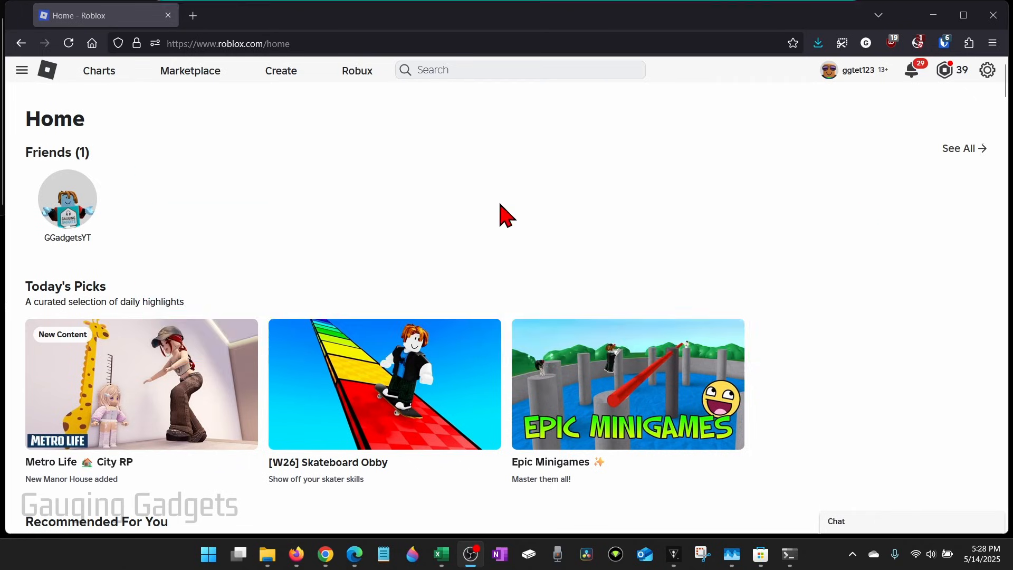
- Open the account menu listing Settings, Quick Sign In, Help & Safety and Logout
click(986, 69)
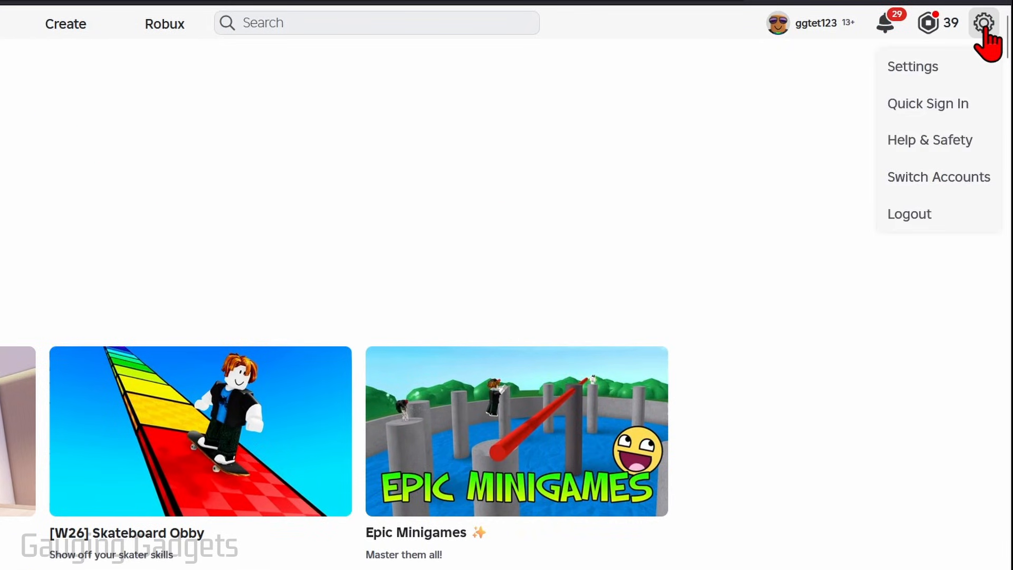
- Go to Settings and select the Privacy & content restrictions section in the sidebar
click(912, 66)
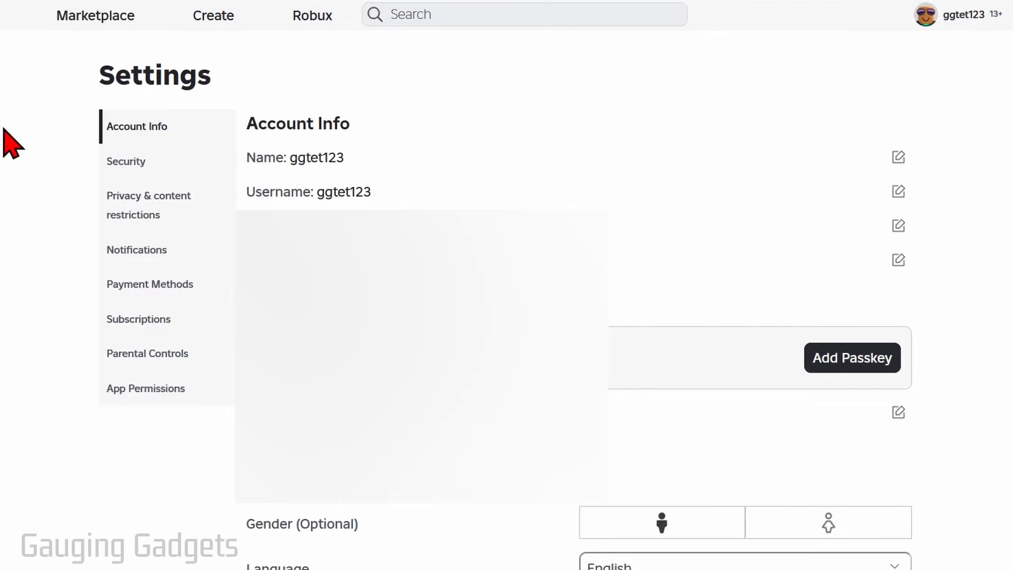
mouse_move(164, 223)
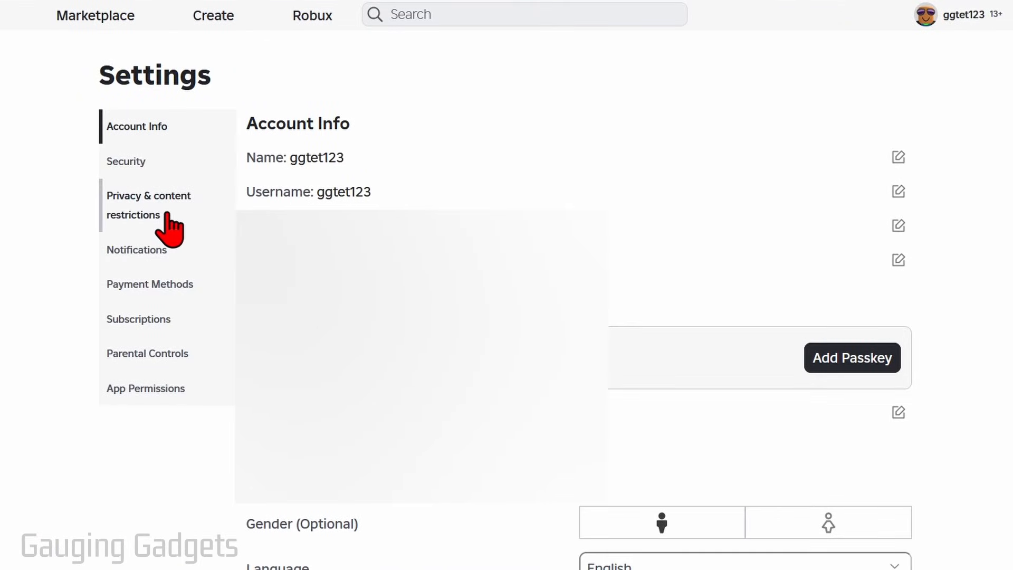
click(149, 204)
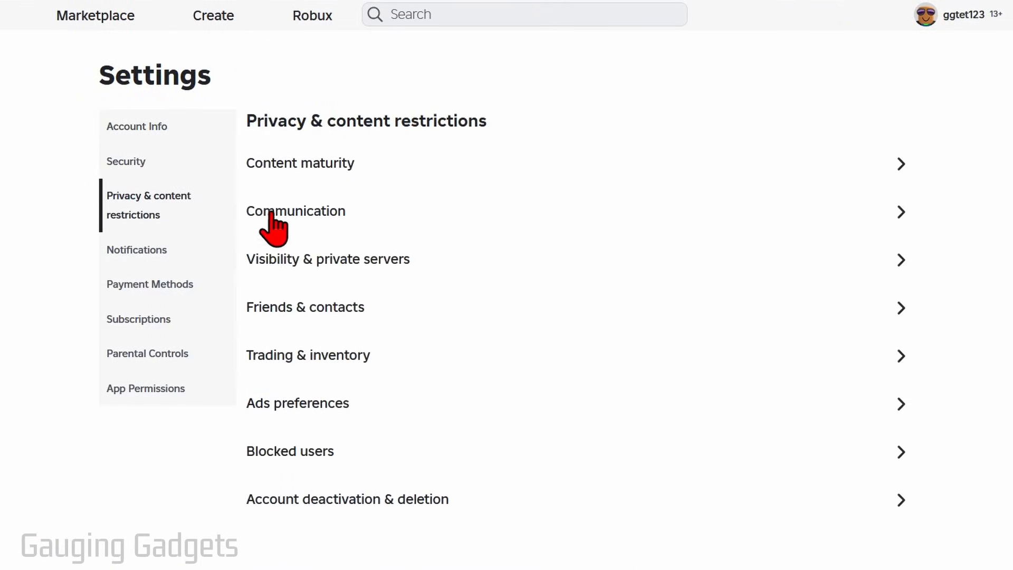
mouse_move(338, 281)
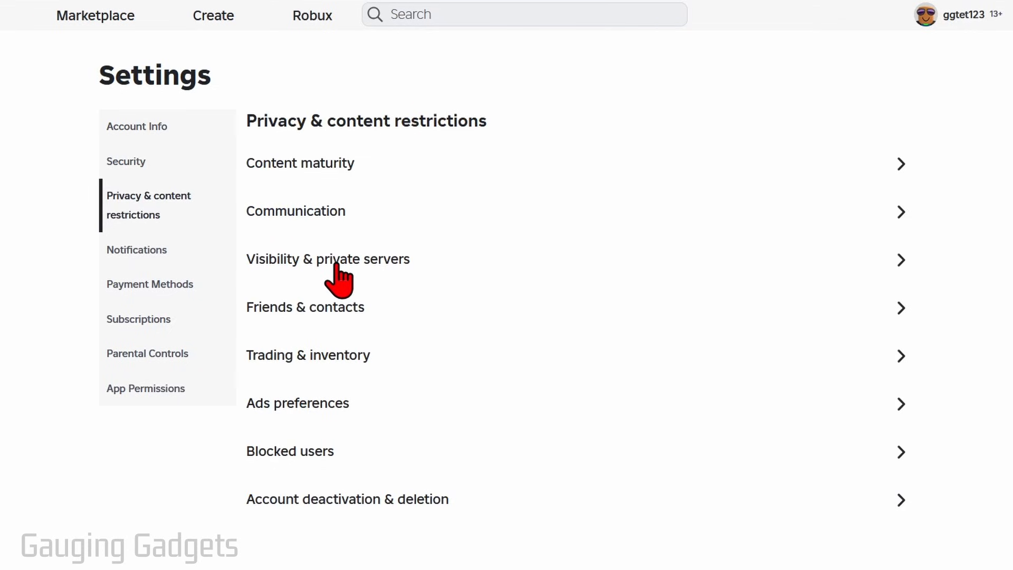
- In Visibility & private servers > Visibility, switch off 'Share activity updates' with friends
click(327, 259)
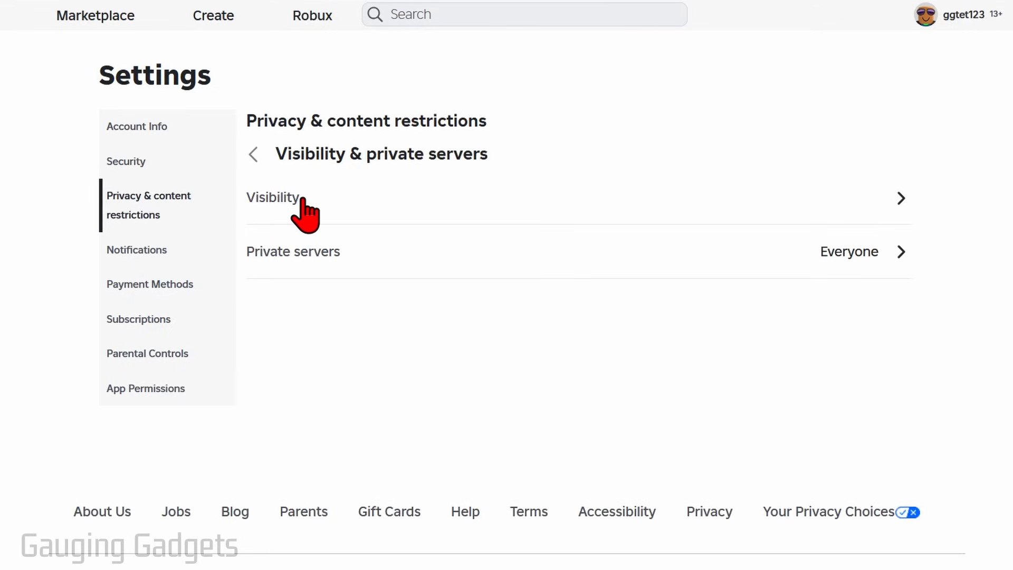
click(273, 197)
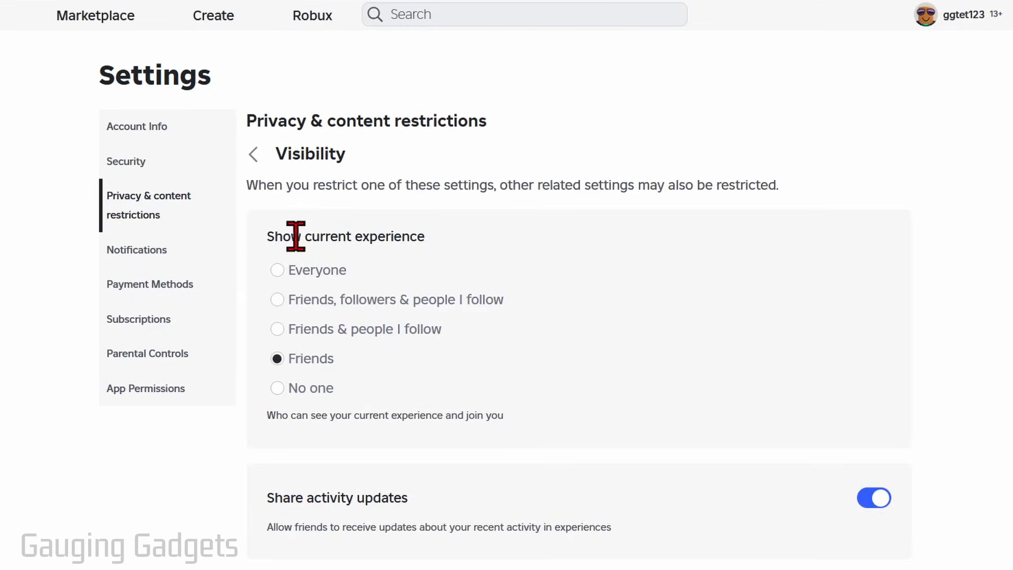
mouse_move(670, 470)
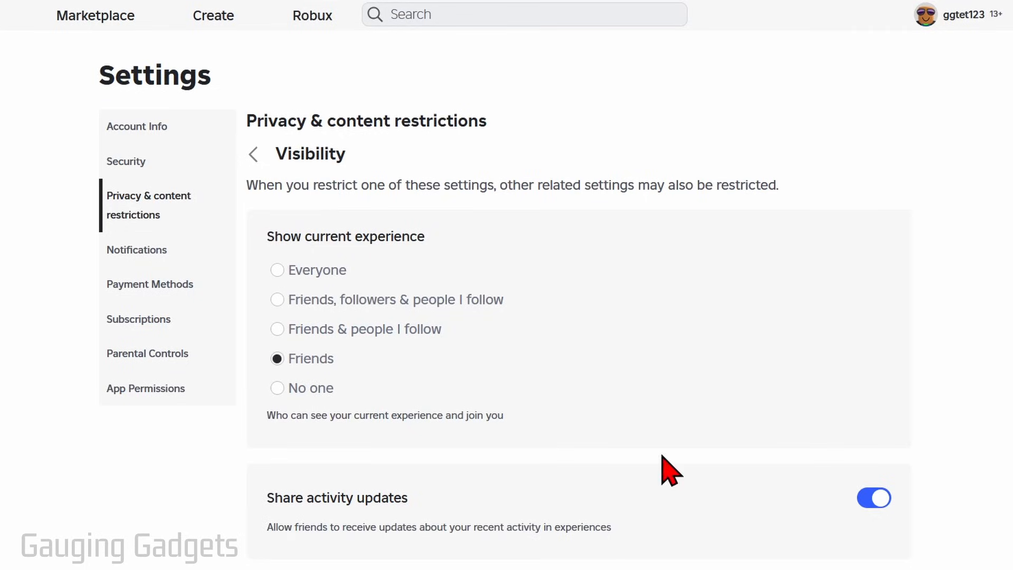
mouse_move(323, 507)
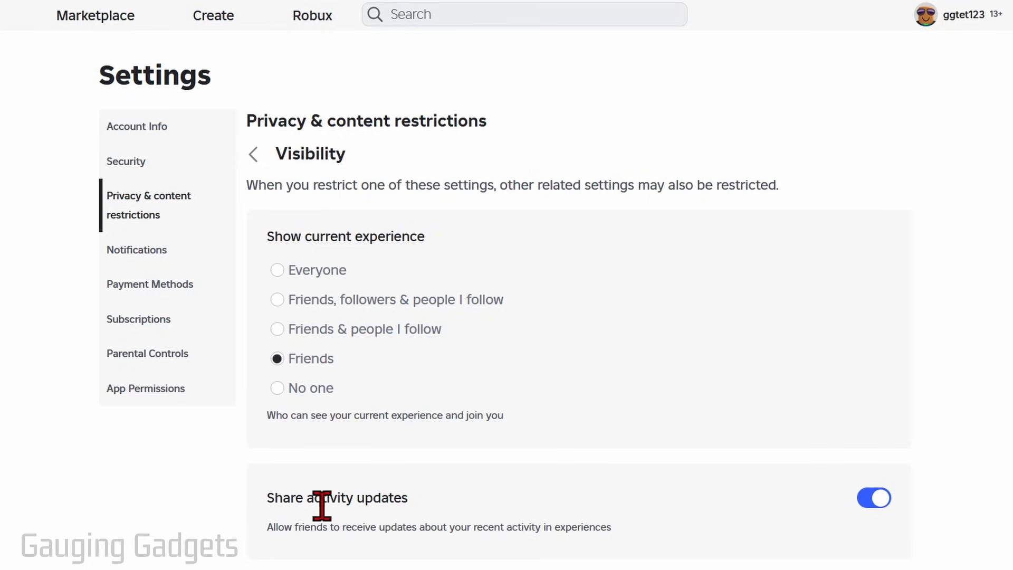
click(874, 498)
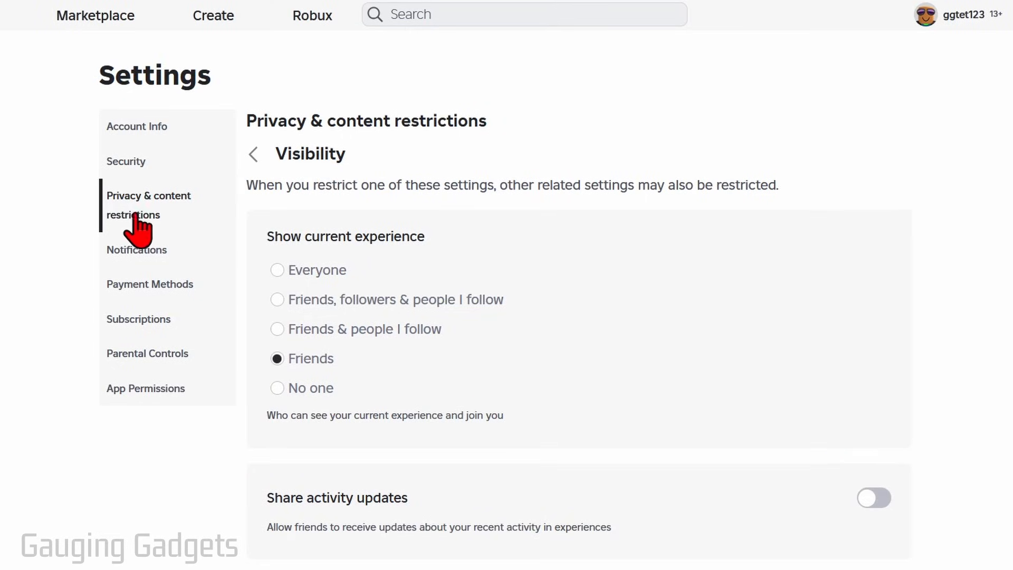
- Return to the privacy categories, review Party options (Friends for both), and go back to Communication
click(253, 154)
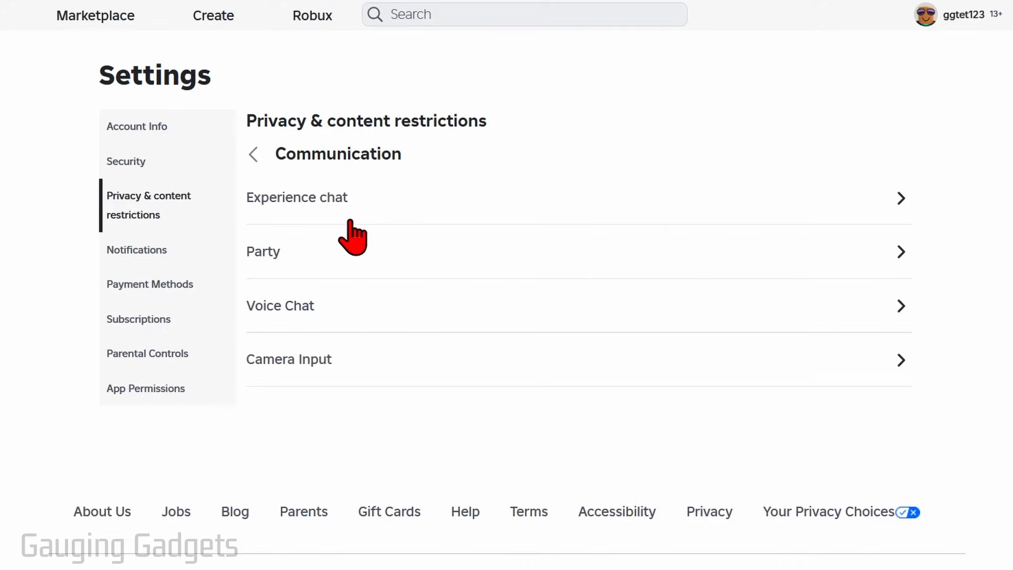
mouse_move(368, 264)
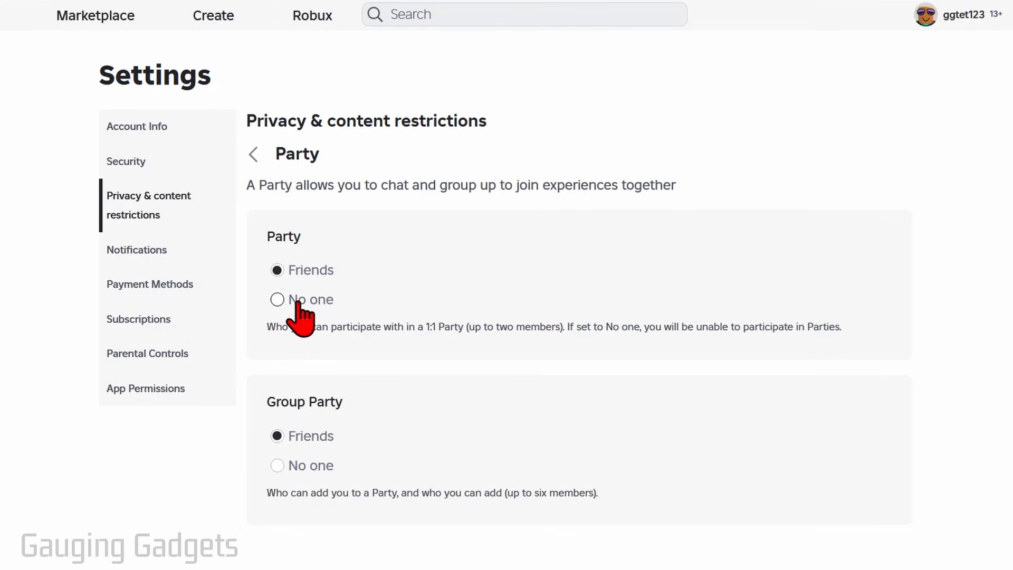
mouse_move(252, 154)
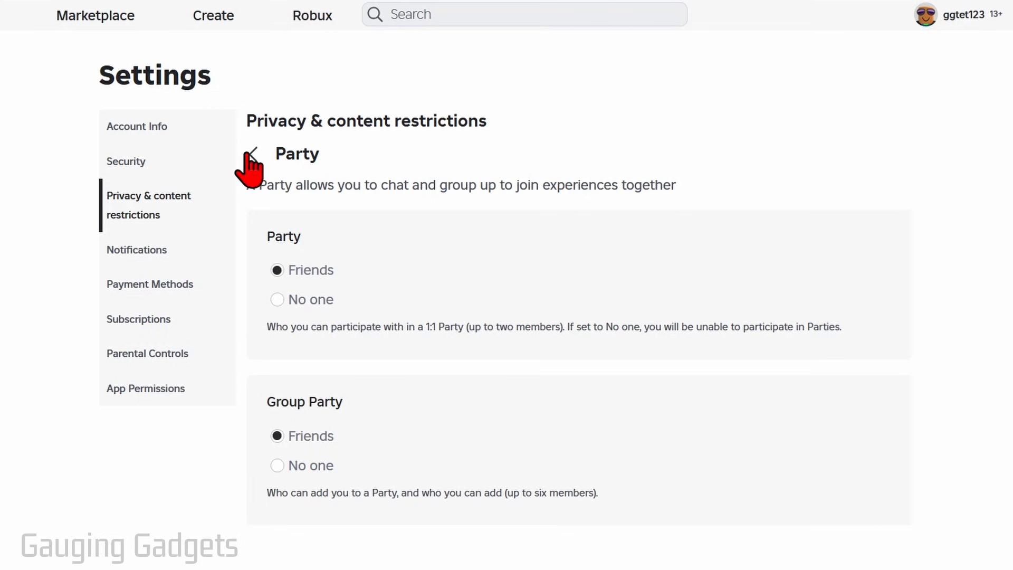
click(252, 160)
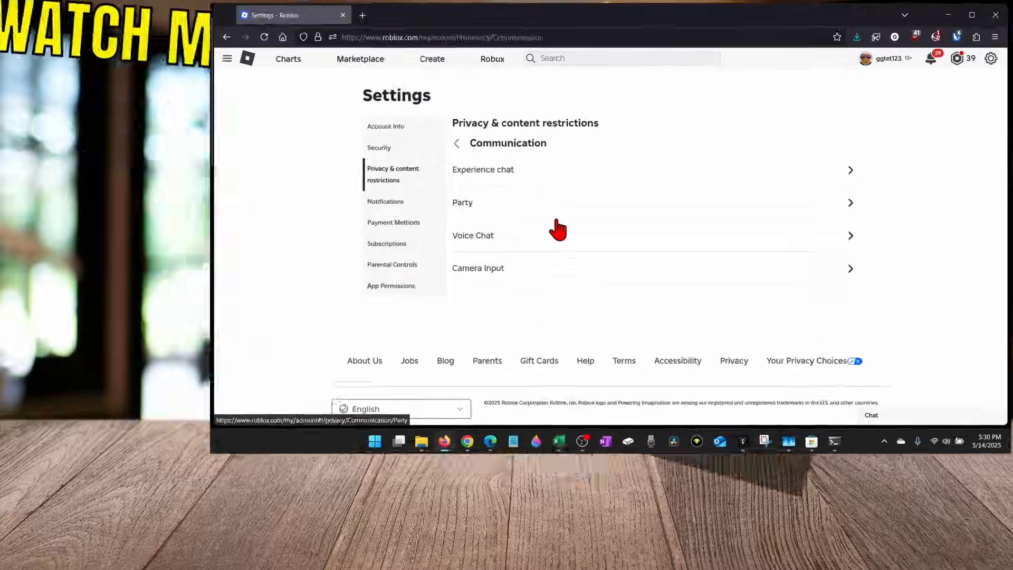